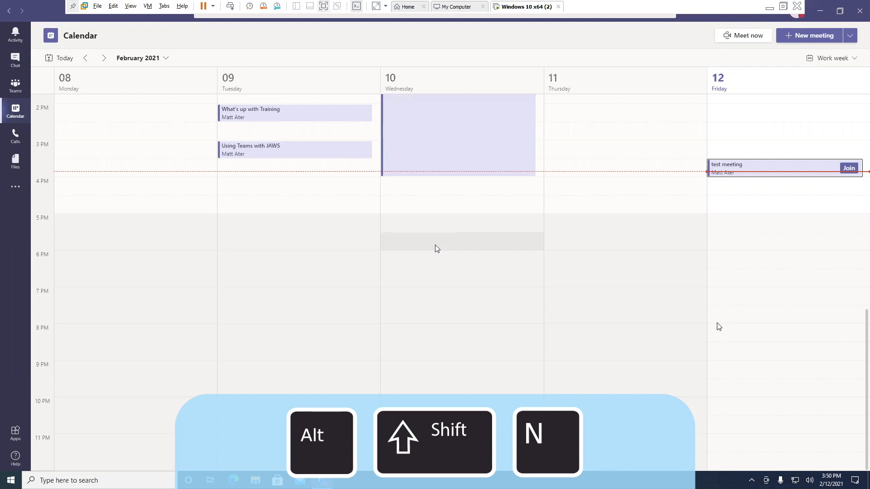
- Start a new meeting with Alt+Shift+N and title it 'Test Meeting 2'
{"action": "key", "text": "alt+shift+n"}
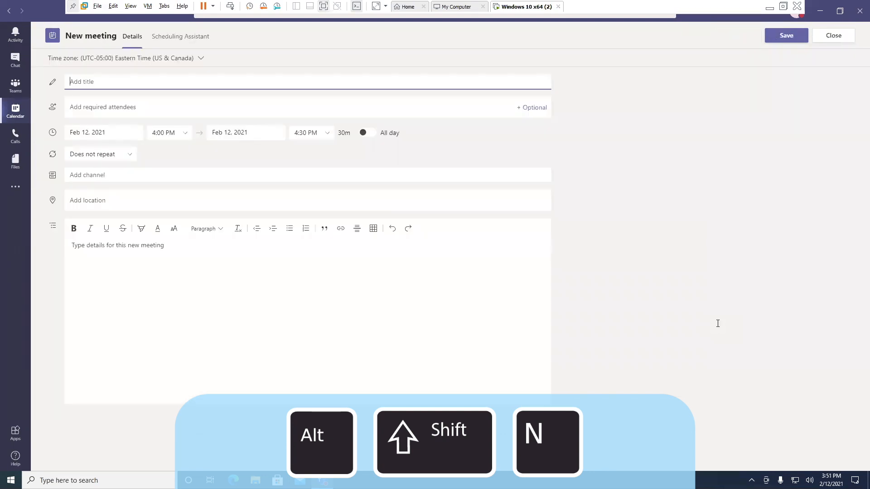
{"action": "type", "text": "Test"}
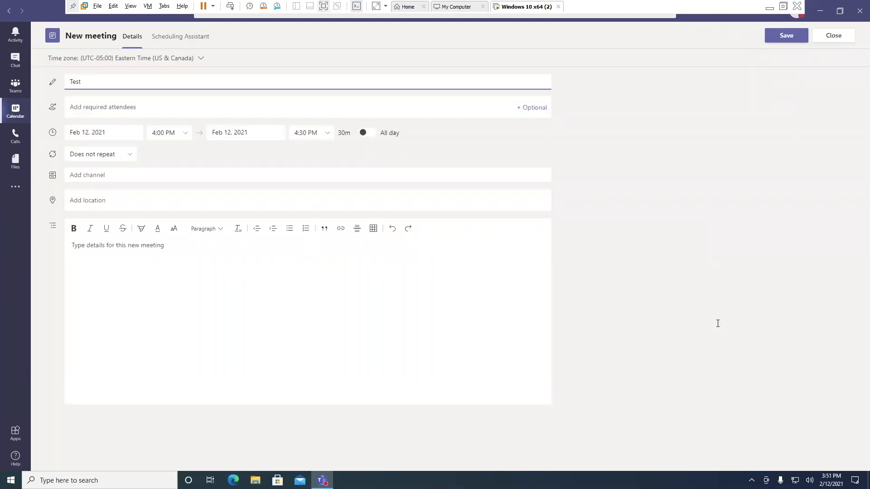
{"action": "type", "text": "Meeting"}
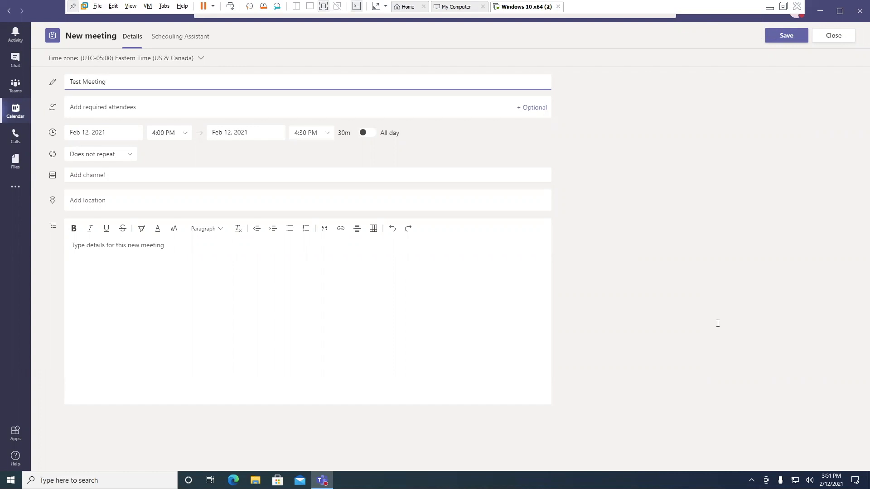
{"action": "type", "text": "2"}
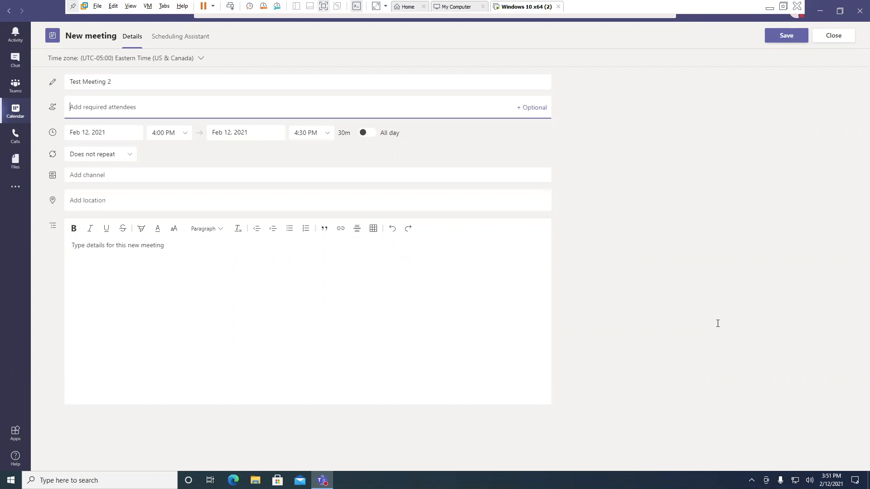
{"action": "key", "text": "Tab"}
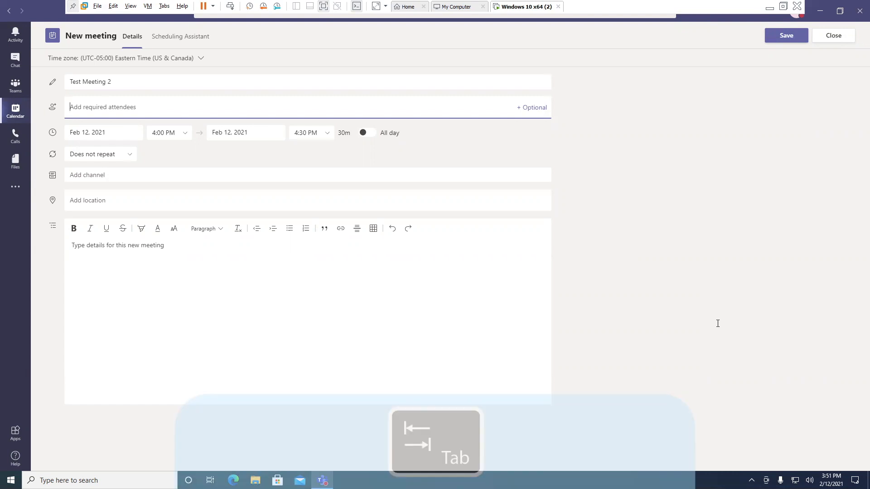
{"action": "key", "text": "Tab"}
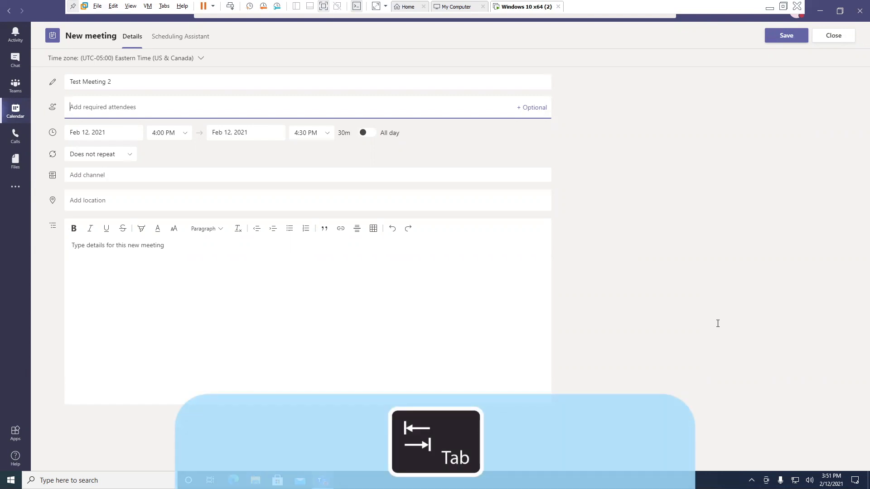
{"action": "key", "text": "tab"}
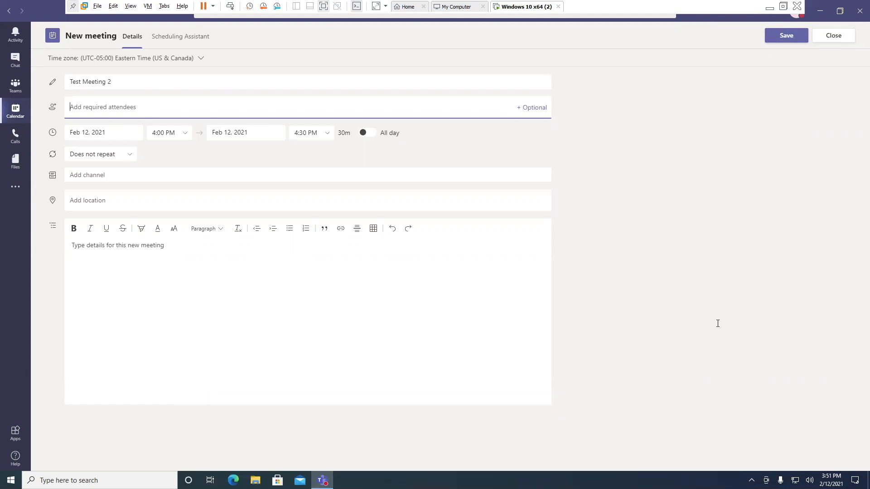
{"action": "type", "text": "rach"}
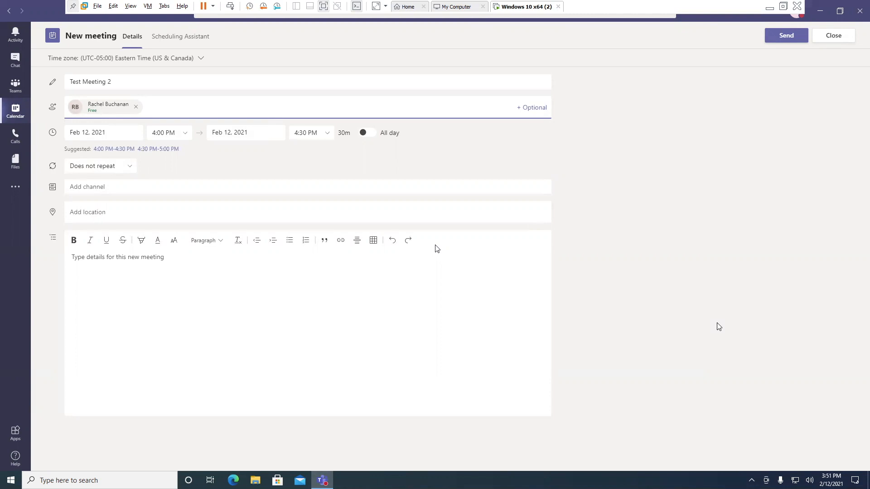
{"action": "key", "text": "Tab"}
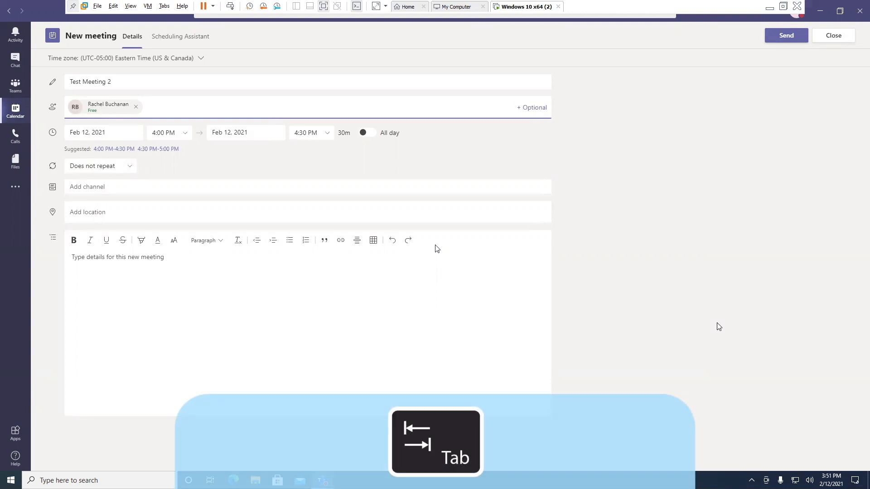
{"action": "key", "text": "tab"}
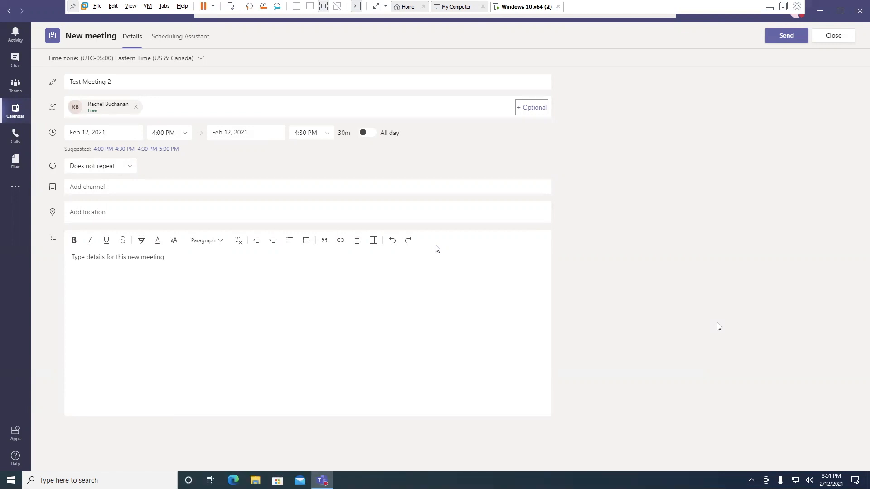
- Set the meeting end time to 5:00 PM on Feb 12, 2021, starting 4:00 PM
{"action": "key", "text": "Tab"}
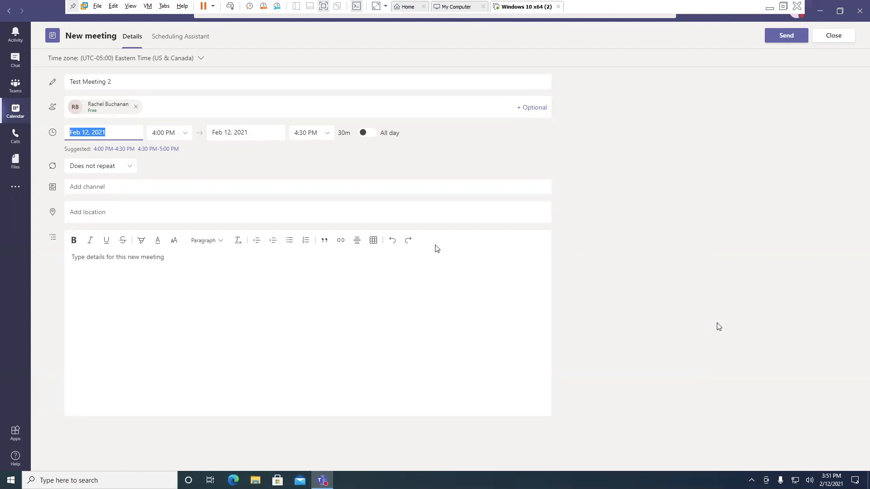
{"action": "left_click", "coordinate": [163, 132]}
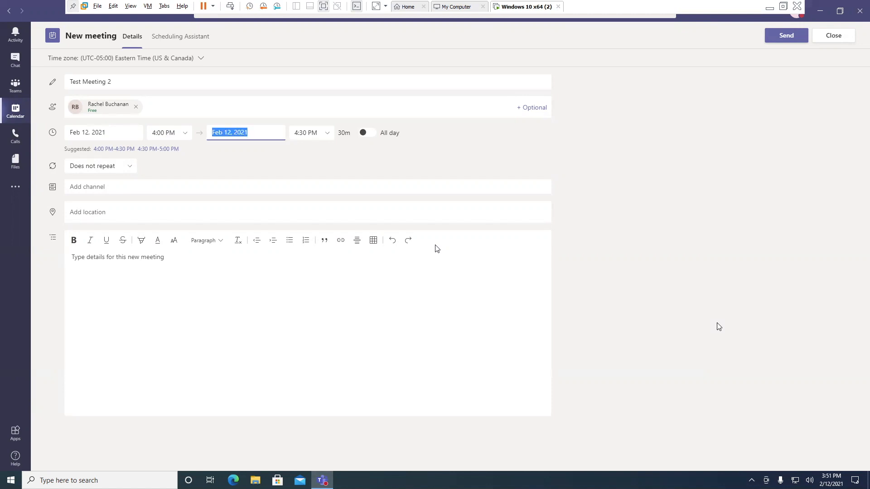
{"action": "left_click", "coordinate": [305, 133]}
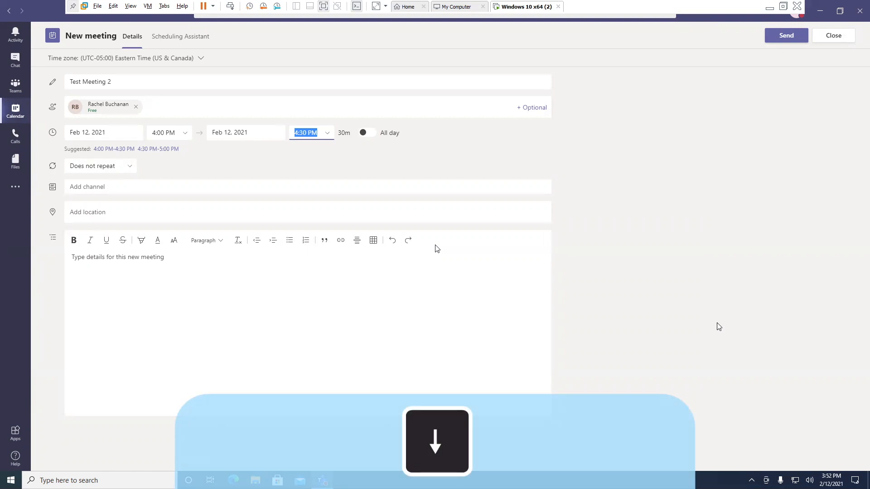
{"action": "left_click", "coordinate": [304, 132]}
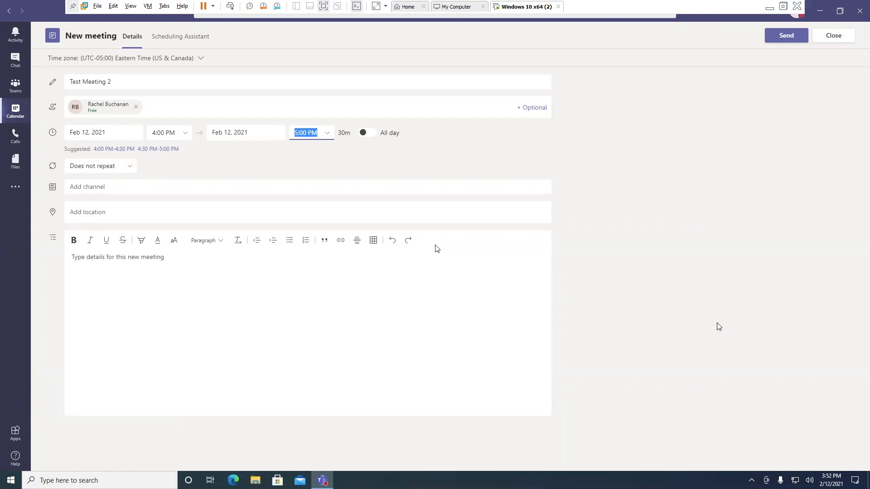
{"action": "key", "text": "tab"}
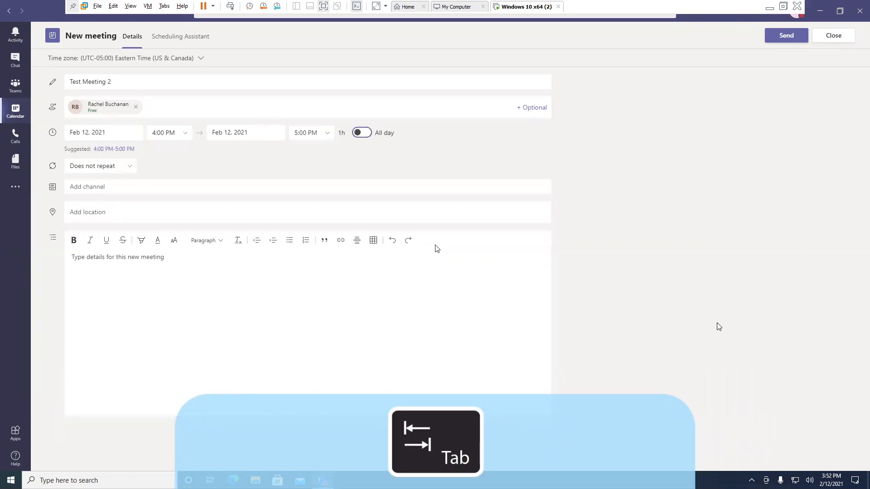
- Send the Test Meeting 2 invitation with Ctrl+S
{"action": "key", "text": "Tab"}
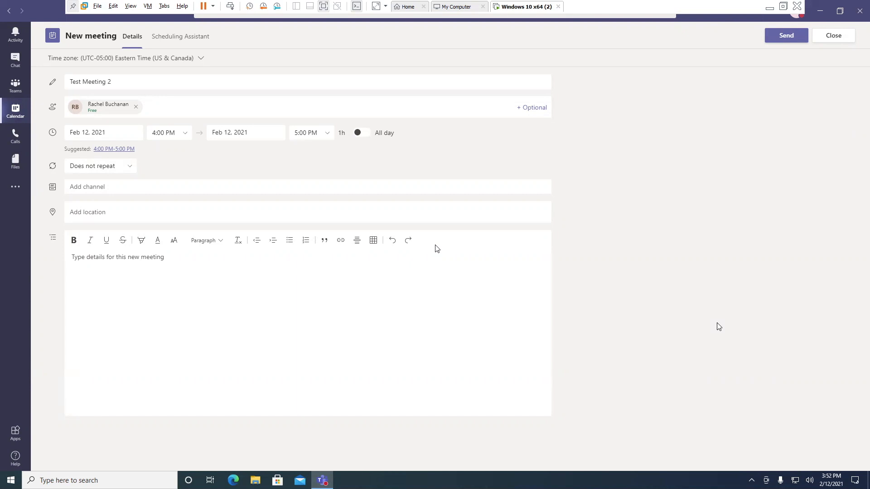
{"action": "key", "text": "ctrl+s"}
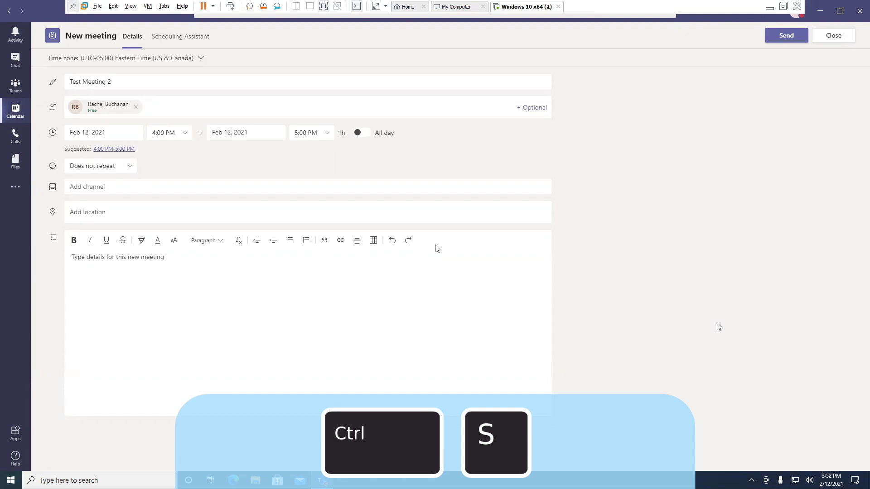
{"action": "key", "text": "ctrl+s"}
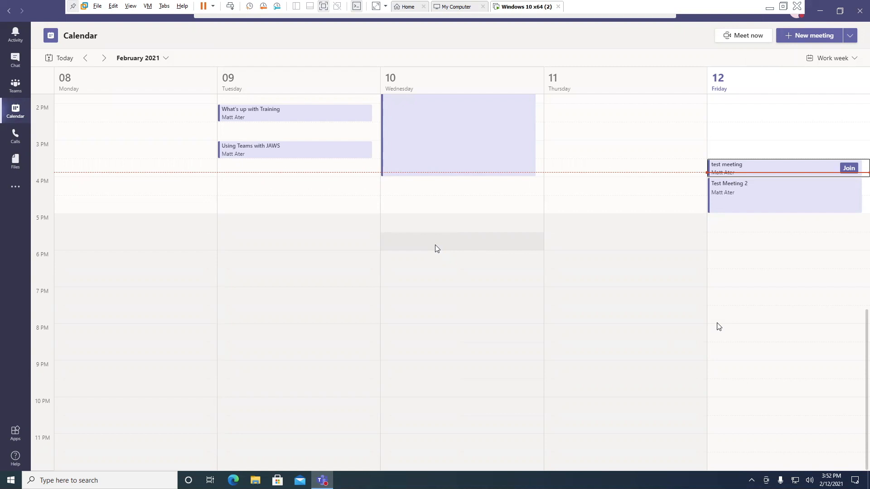
{"action": "key", "text": "Tab"}
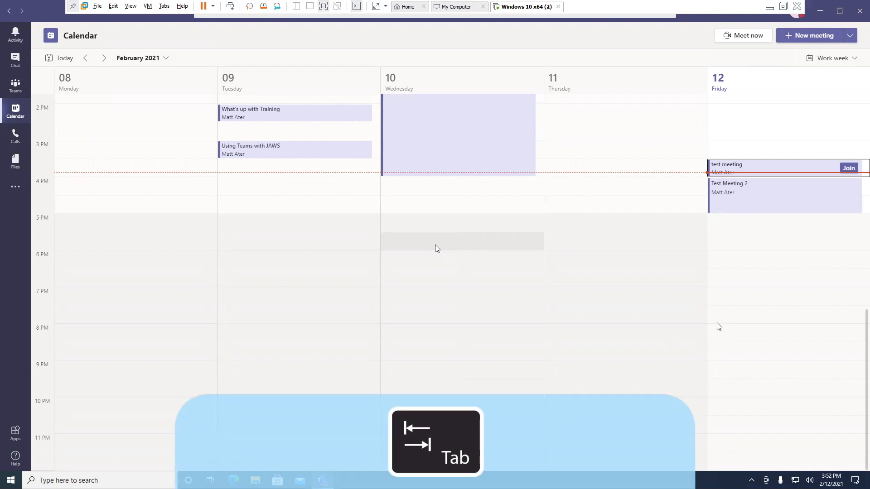
{"action": "key", "text": "Tab"}
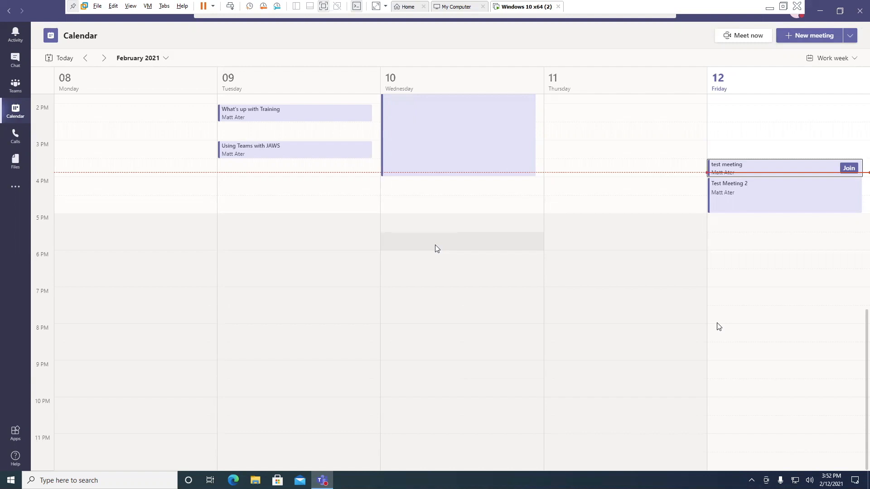
{"action": "key", "text": "Tab"}
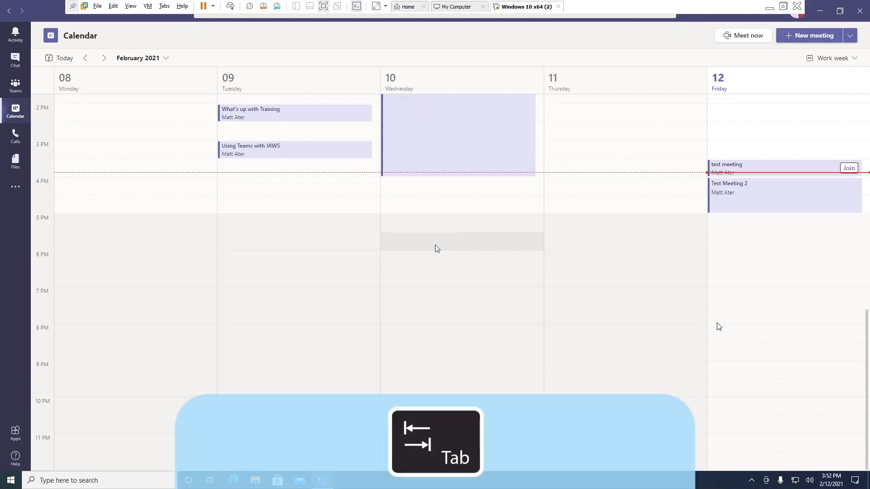
{"action": "key", "text": "Tab"}
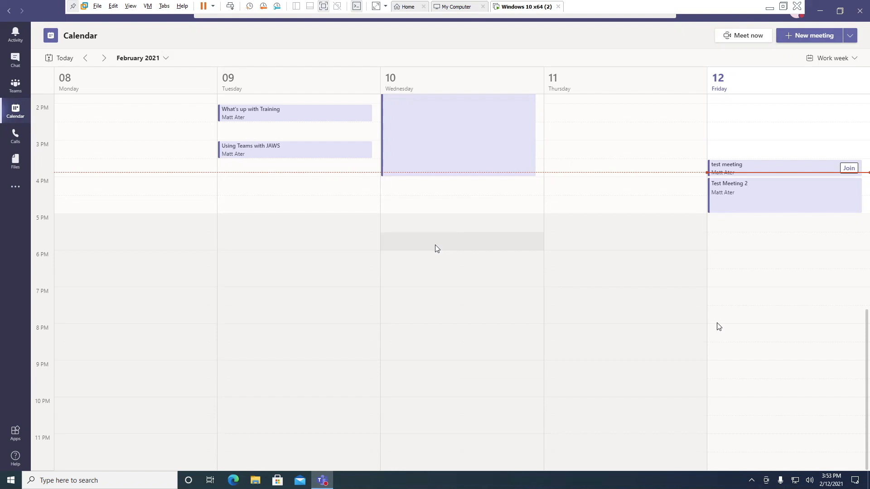
{"action": "key", "text": "Tab"}
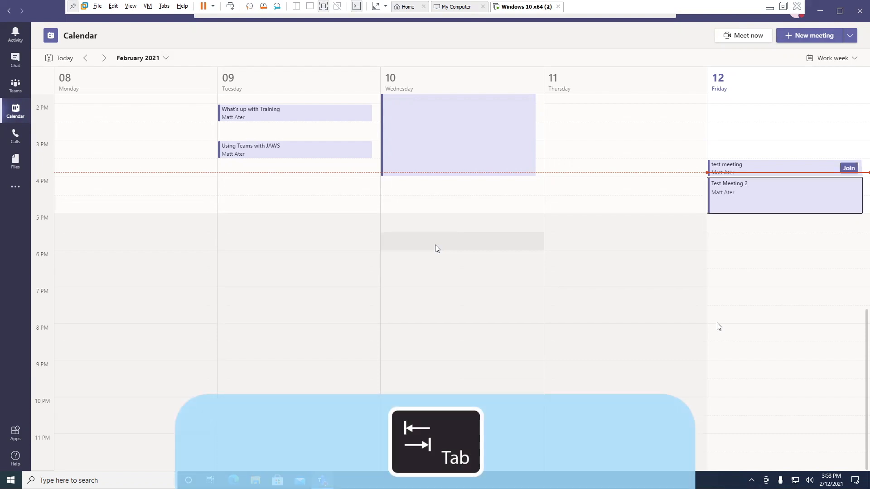
{"action": "key", "text": "Tab"}
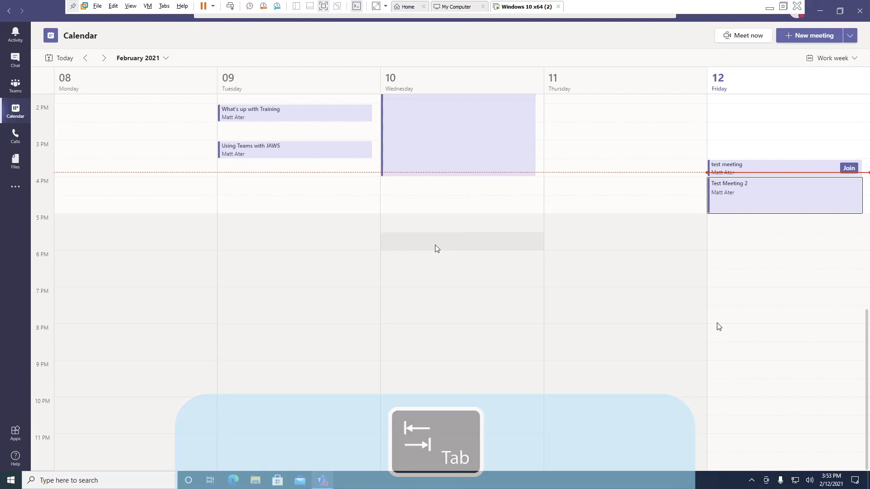
{"action": "key", "text": "Tab"}
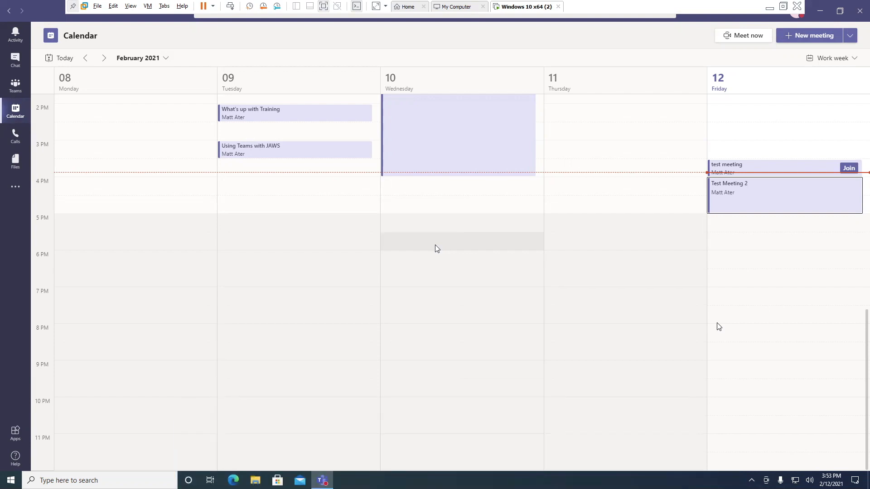
{"action": "key", "text": "Tab"}
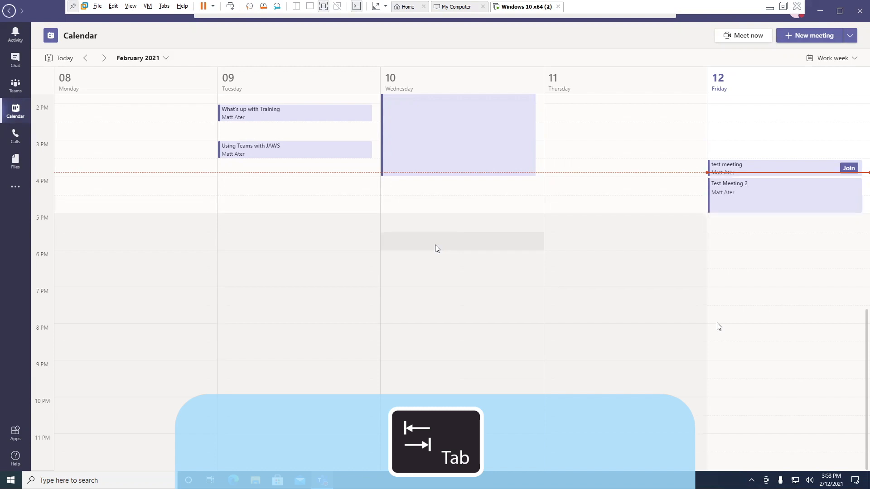
{"action": "key", "text": "Tab"}
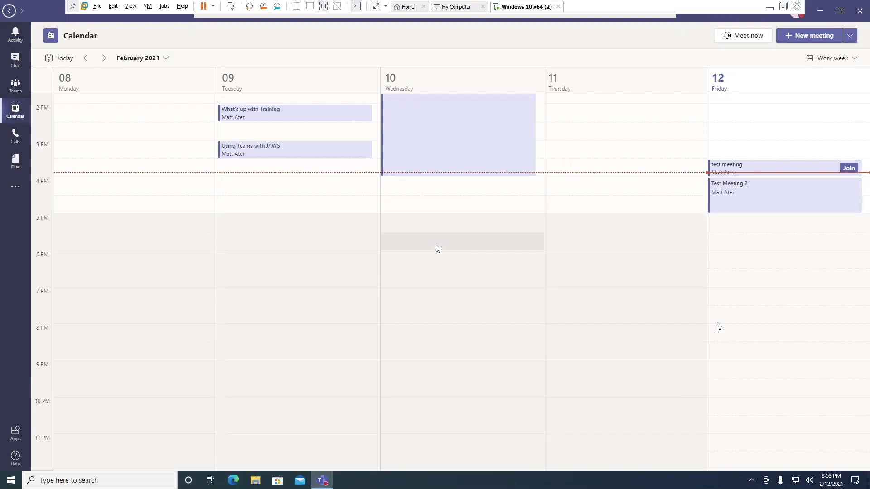